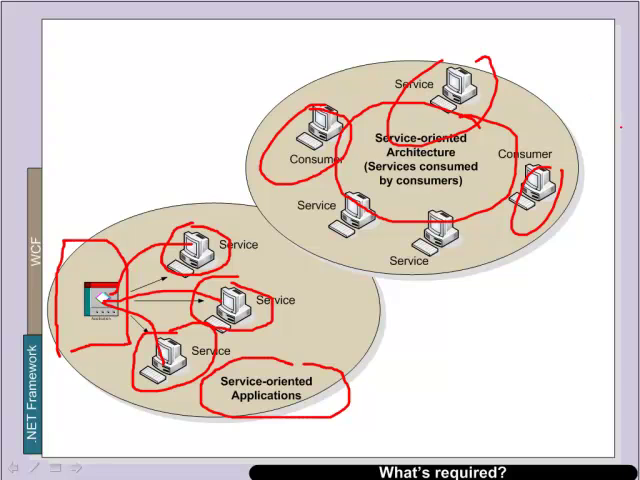
Step: Advance from the WCF overview slide to the 5-layer WCF model slide
{"action": "key", "text": "Right"}
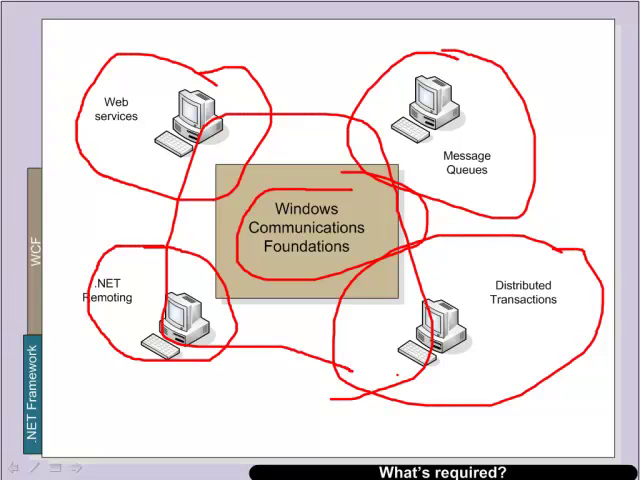
{"action": "left_click_drag", "start_coordinate": [220, 324], "coordinate": [350, 324]}
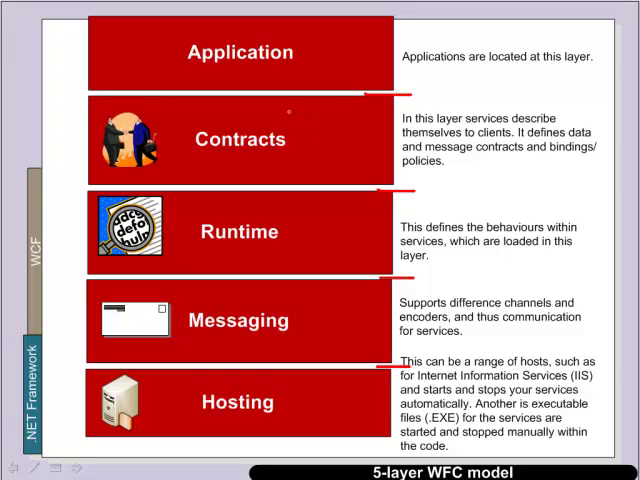
Step: Move on to the slide of Visual Studio screenshots with the service library DLL circled
{"action": "left_click_drag", "start_coordinate": [290, 110], "coordinate": [300, 185]}
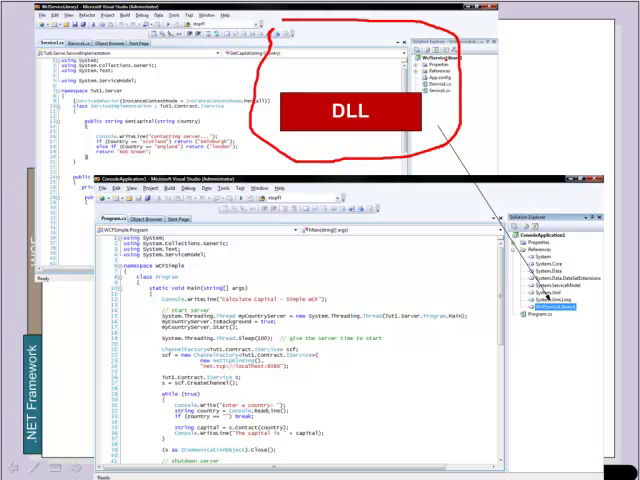
{"action": "left_click_drag", "start_coordinate": [445, 60], "coordinate": [545, 300]}
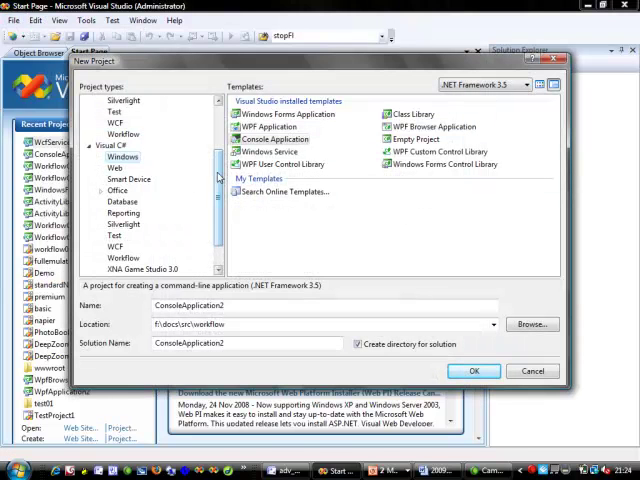
Step: Browse to Visual C# > WCF, select WCF Service Library, then cancel the dialog
{"action": "left_click", "coordinate": [115, 213]}
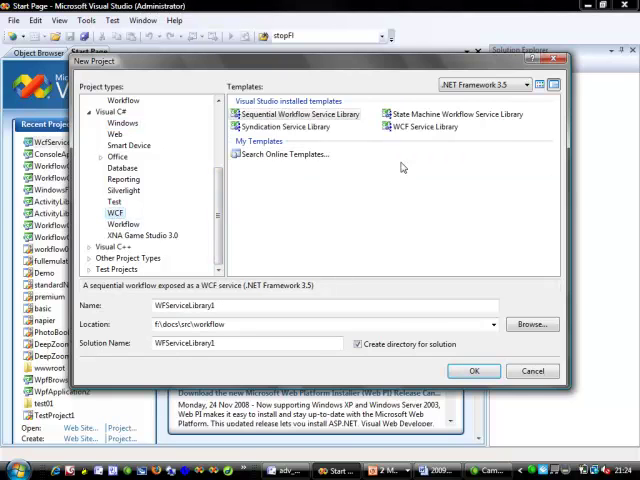
{"action": "left_click", "coordinate": [425, 127]}
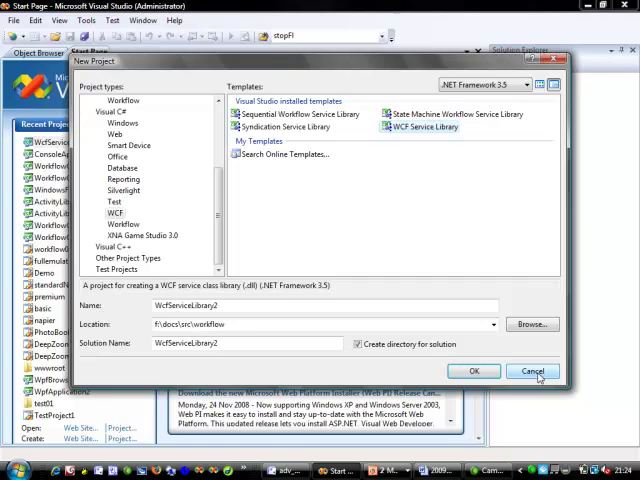
{"action": "left_click", "coordinate": [532, 371]}
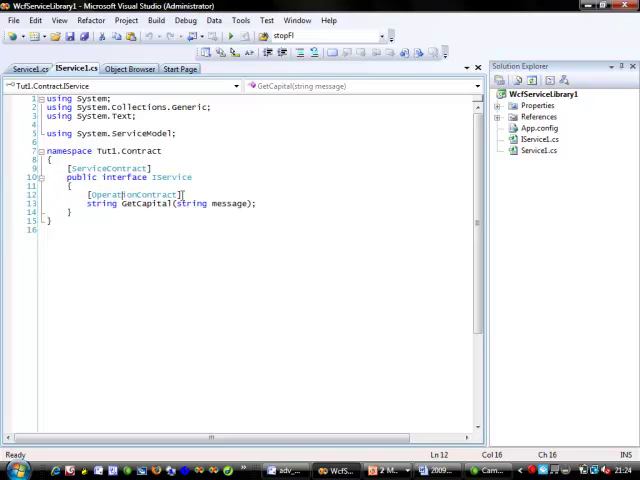
Step: Highlight GetCapital's OperationContract line, then open and scroll through Service1.cs
{"action": "triple_click", "coordinate": [170, 204]}
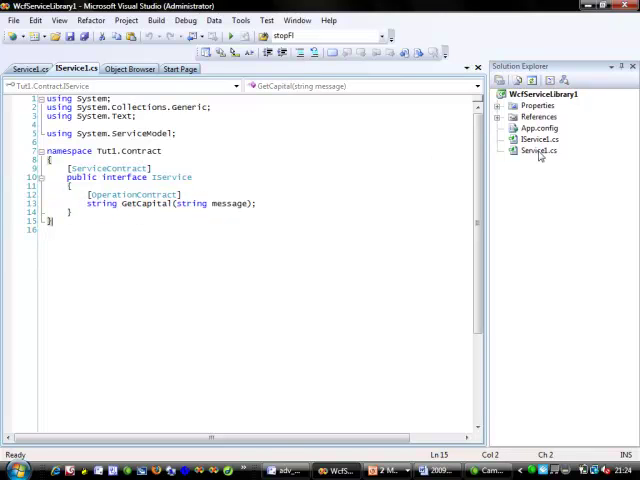
{"action": "left_click", "coordinate": [30, 68]}
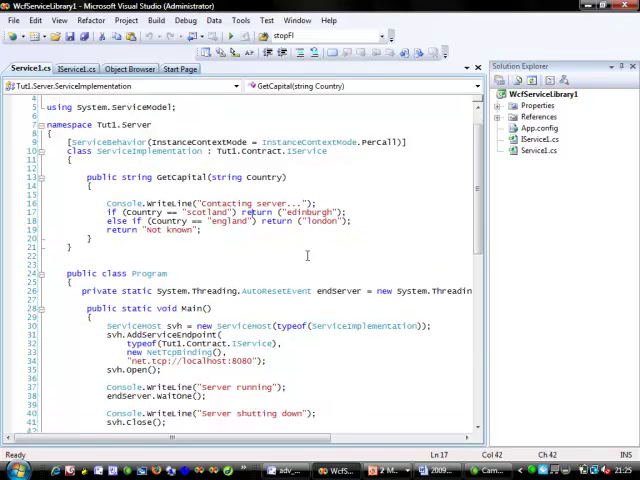
{"action": "scroll", "scroll_direction": "down", "scroll_amount": 3}
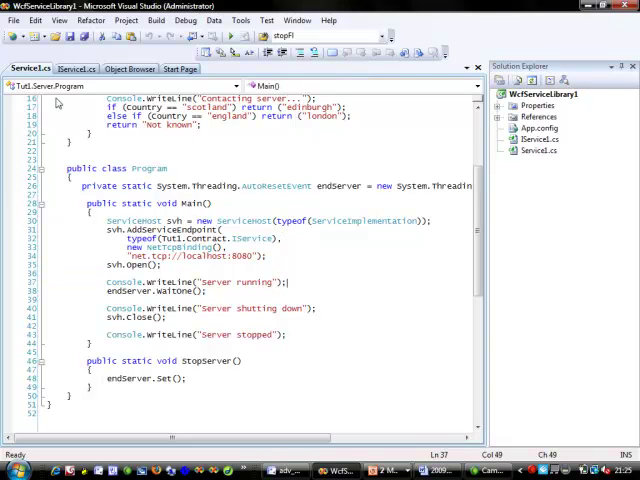
Step: Rebuild WcfServiceLibrary1, then switch to ConsoleApplication1's Program.cs client code
{"action": "right_click", "coordinate": [545, 93]}
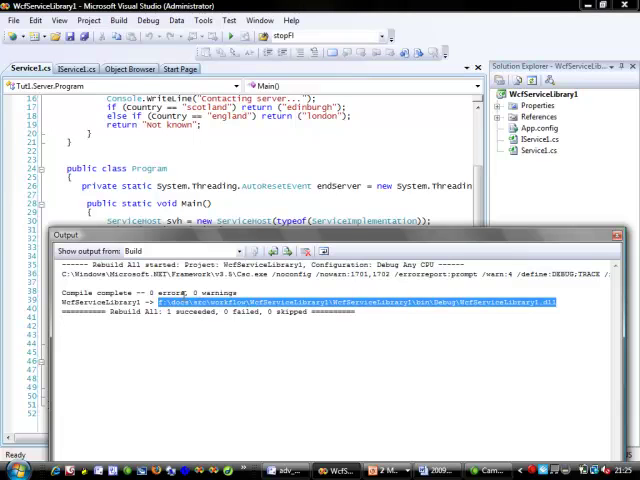
{"action": "left_click", "coordinate": [15, 20]}
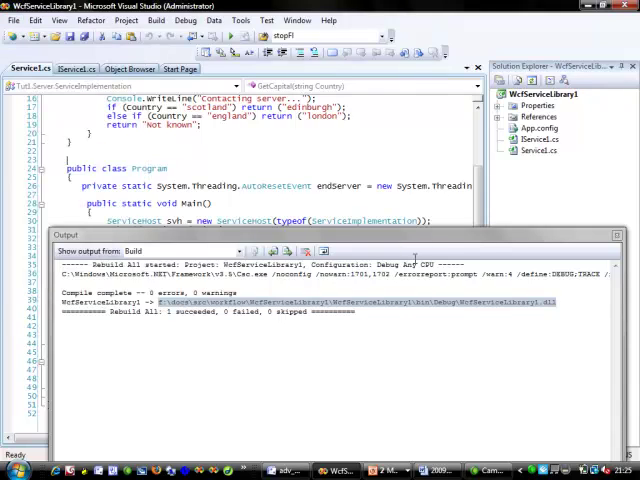
{"action": "left_click", "coordinate": [88, 52]}
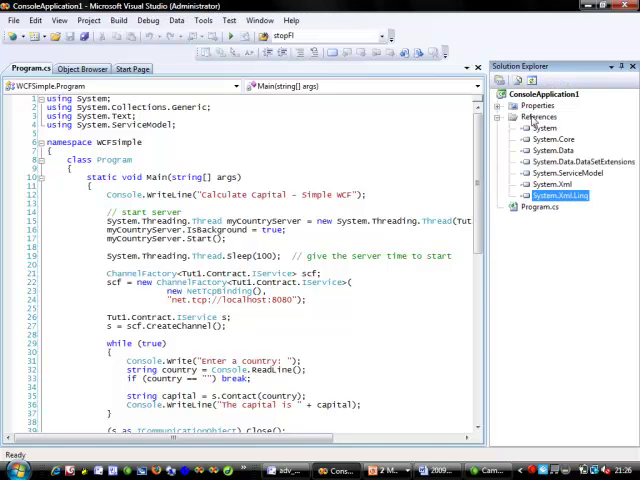
Step: Add a reference to WcfServiceLibrary1.dll from the Browse tab's recent files
{"action": "right_click", "coordinate": [538, 117]}
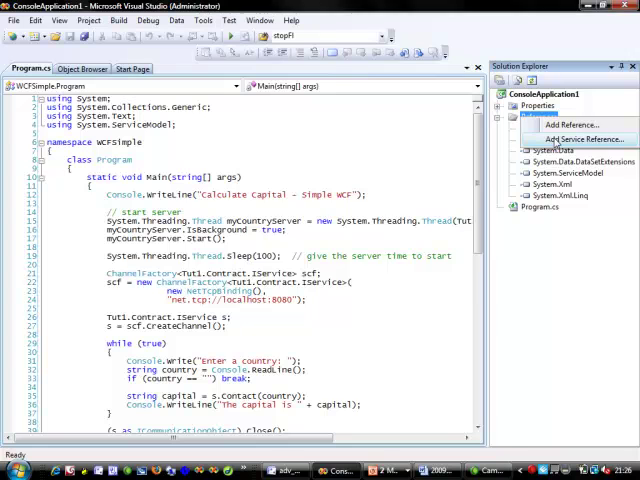
{"action": "left_click", "coordinate": [582, 139]}
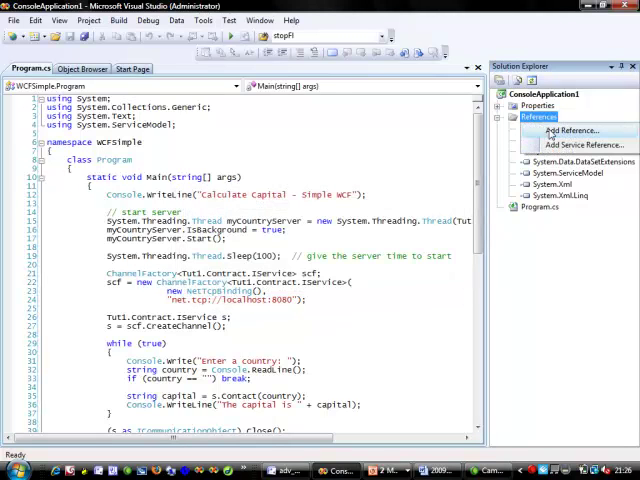
{"action": "left_click", "coordinate": [571, 130]}
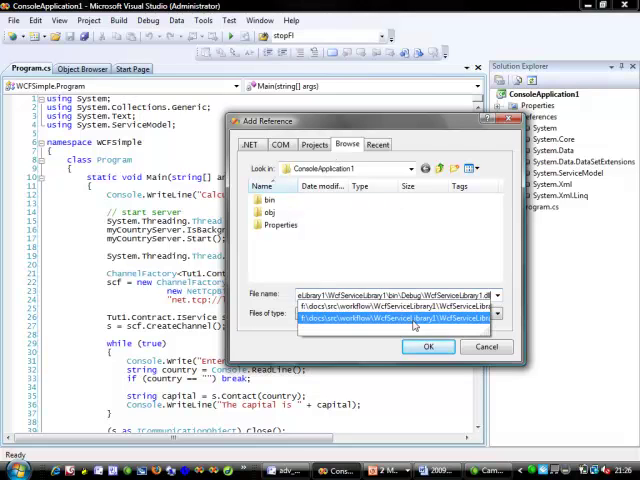
{"action": "left_click", "coordinate": [428, 346]}
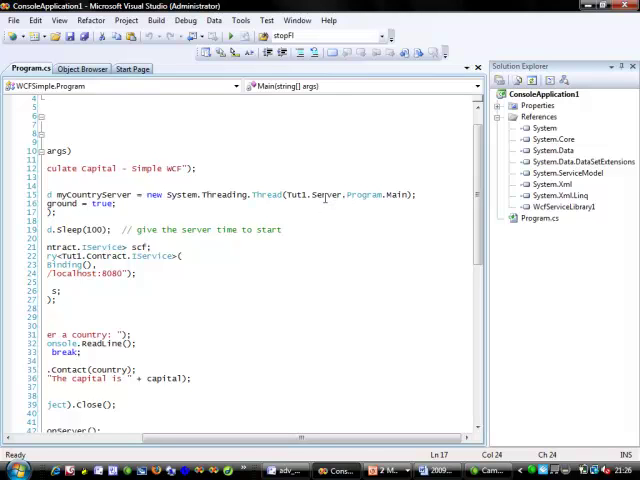
Step: Change Thread.Sleep(100) to Thread.Sleep(1000) in Program.cs
{"action": "double_click", "coordinate": [310, 194]}
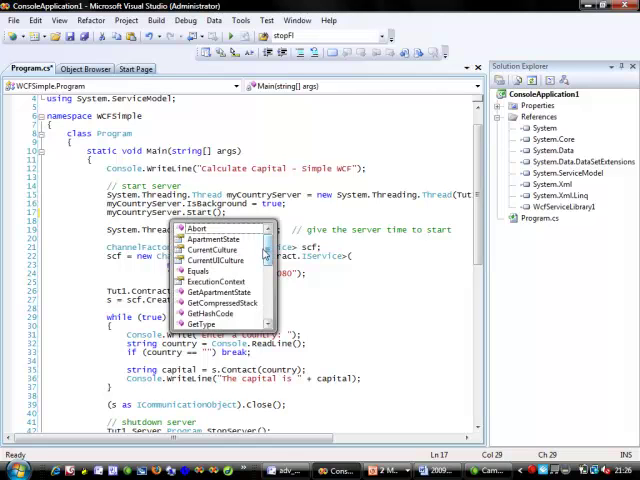
{"action": "scroll", "scroll_direction": "down", "scroll_amount": 3}
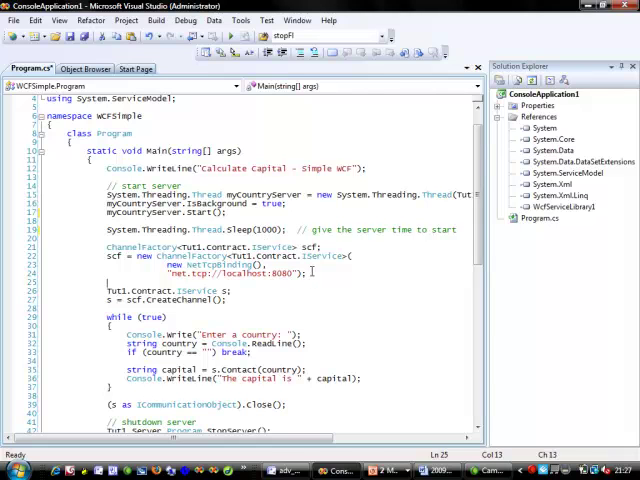
Step: Replace s.Contact(country) with s.GetCapital(country) in the client loop
{"action": "left_click_drag", "start_coordinate": [125, 257], "coordinate": [310, 273]}
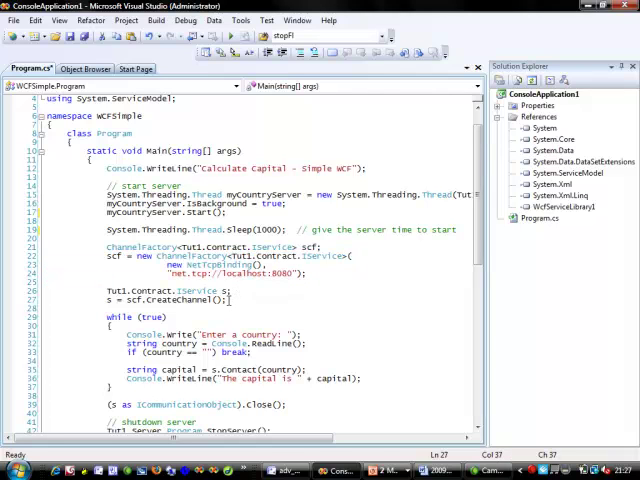
{"action": "double_click", "coordinate": [185, 301]}
{"action": "type", "text": "GetCapital"}
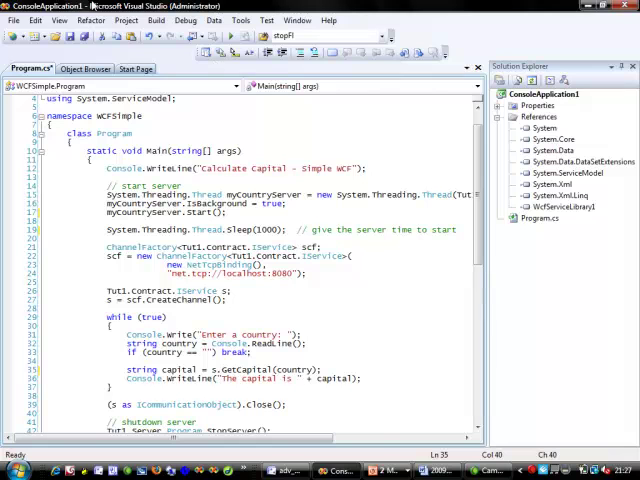
{"action": "right_click", "coordinate": [545, 93]}
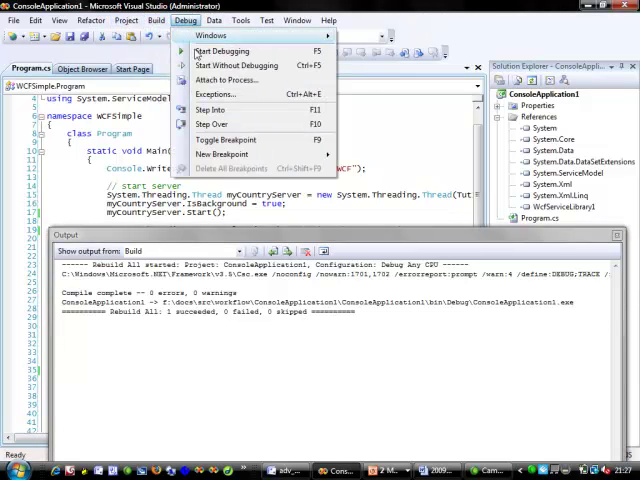
Step: Start debugging ConsoleApplication1 so its console prompts for a country
{"action": "left_click", "coordinate": [222, 51]}
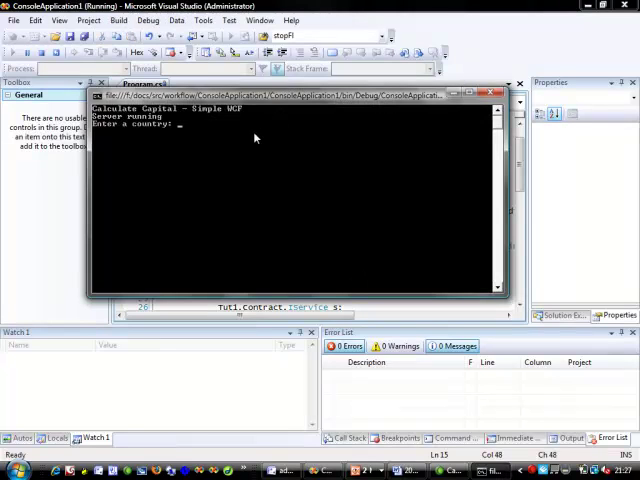
Step: Enter scotland, england and 'dfasdfas', getting Edinburgh, London and Not known
{"action": "type", "text": "scotland"}
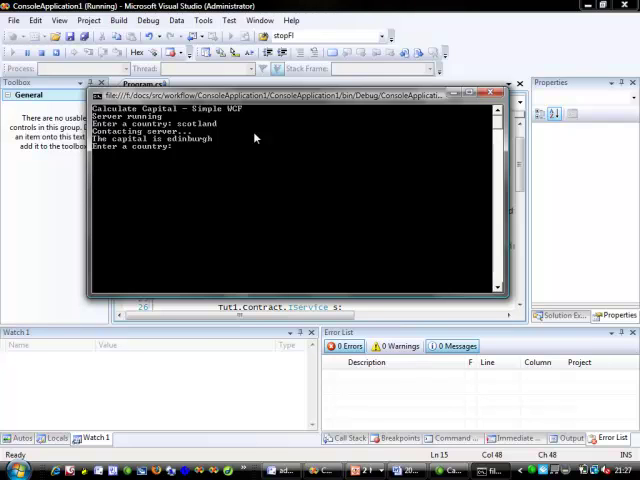
{"action": "type", "text": "edinb"}
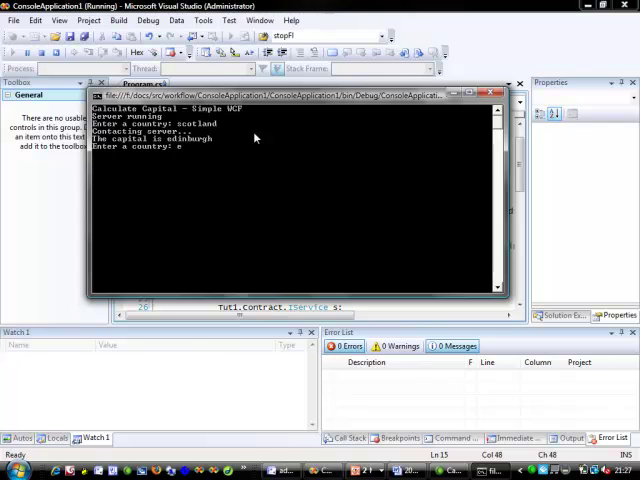
{"action": "type", "text": "nglan"}
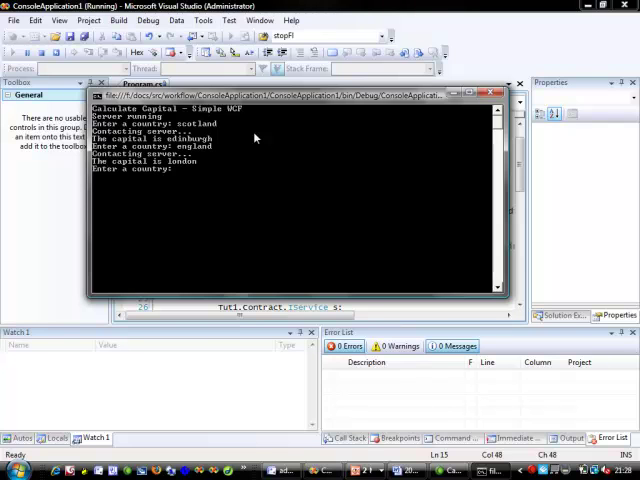
{"action": "type", "text": "dfasdfas"}
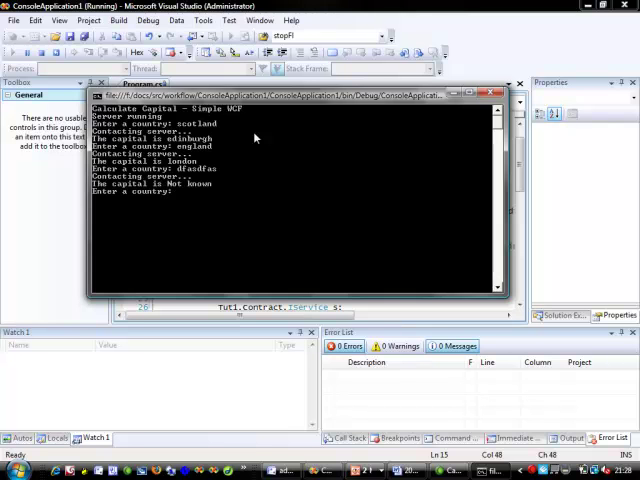